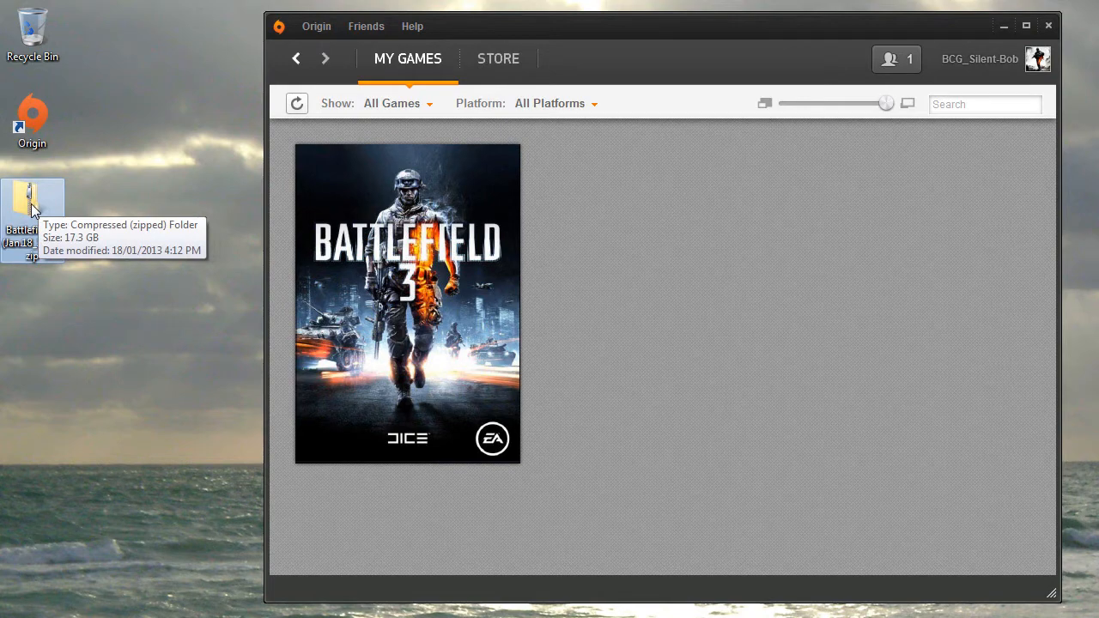
# Extract the zipped Battlefield 3 archive from the desktop with Extract All.
pyautogui.rightClick(32, 206)
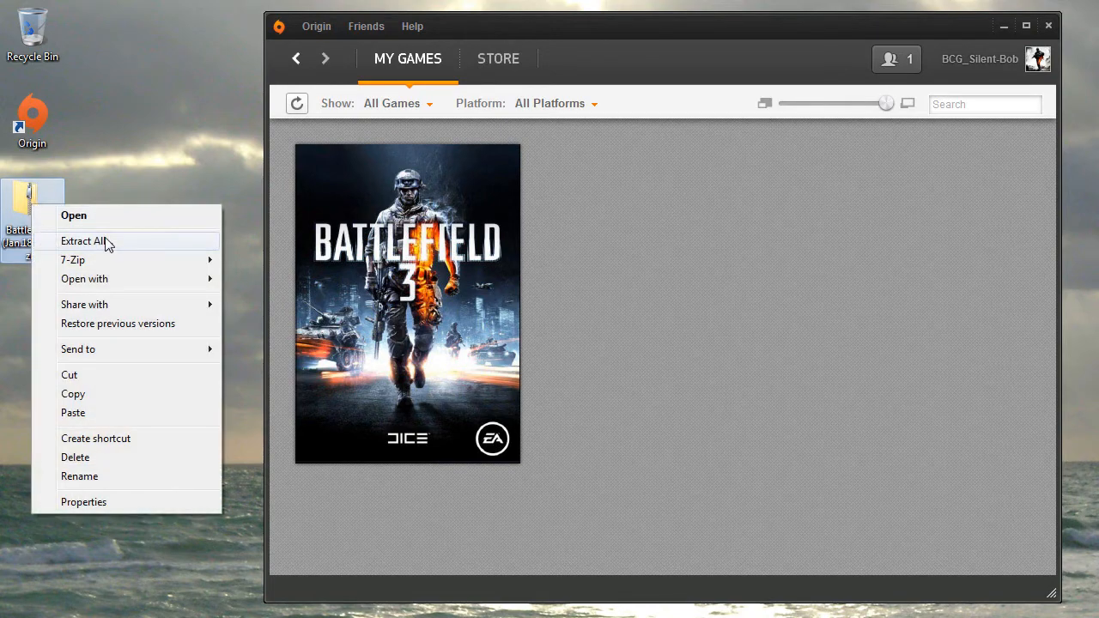
pyautogui.click(83, 240)
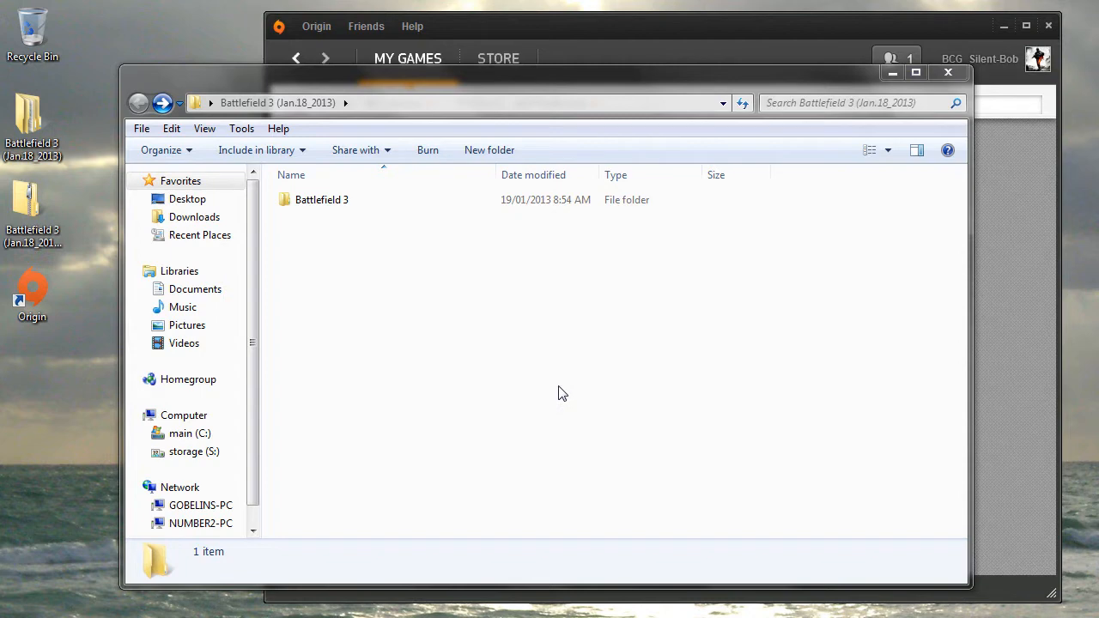
pyautogui.click(321, 199)
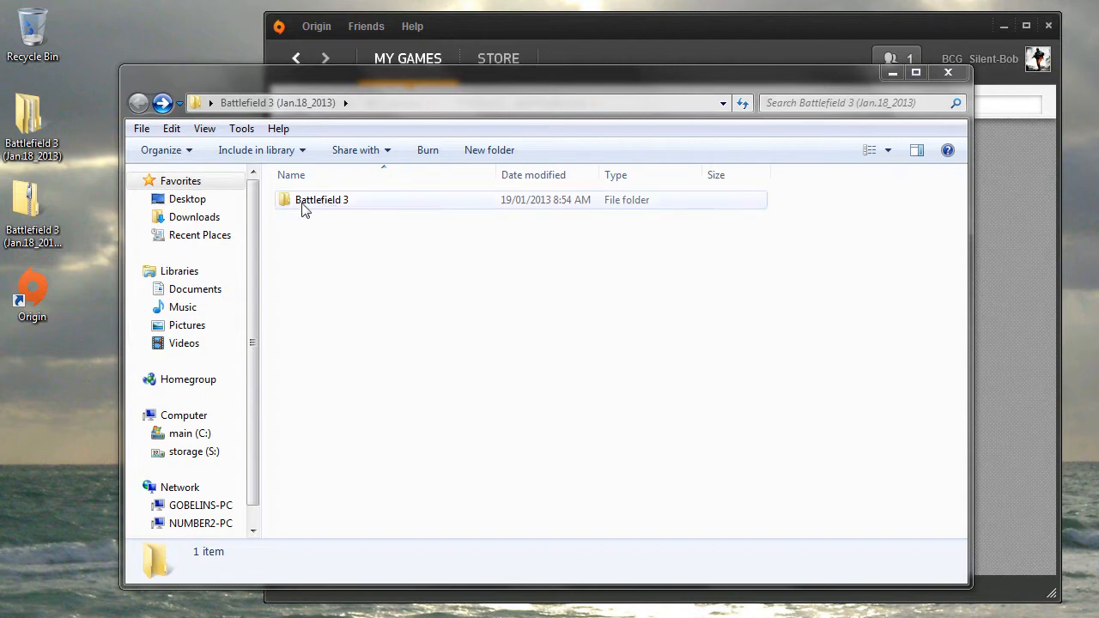
pyautogui.moveTo(357, 210)
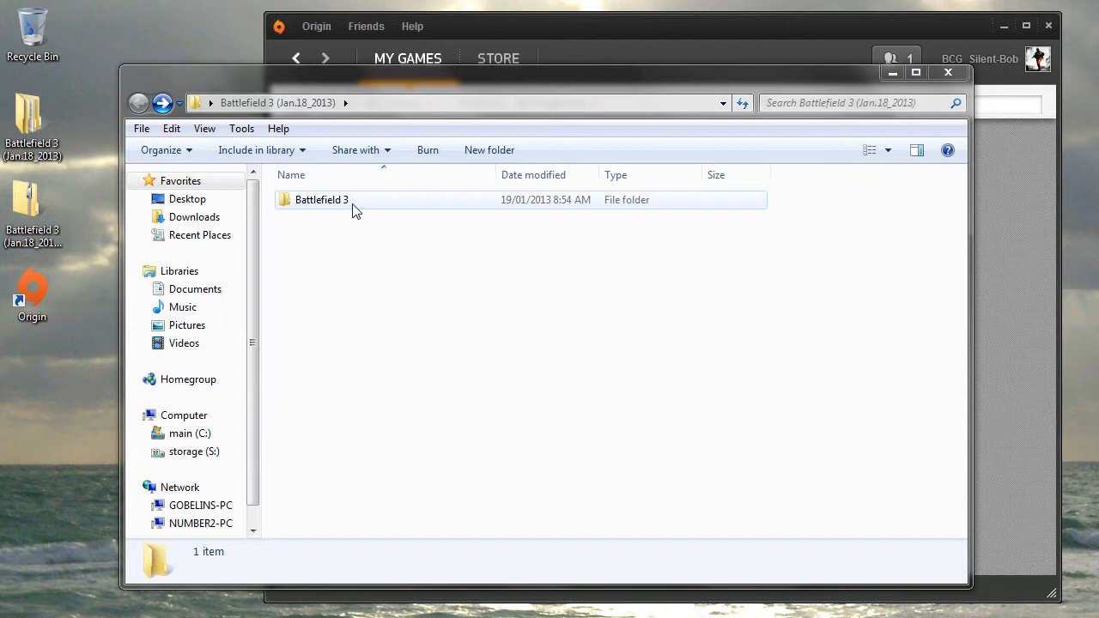
pyautogui.doubleClick(321, 200)
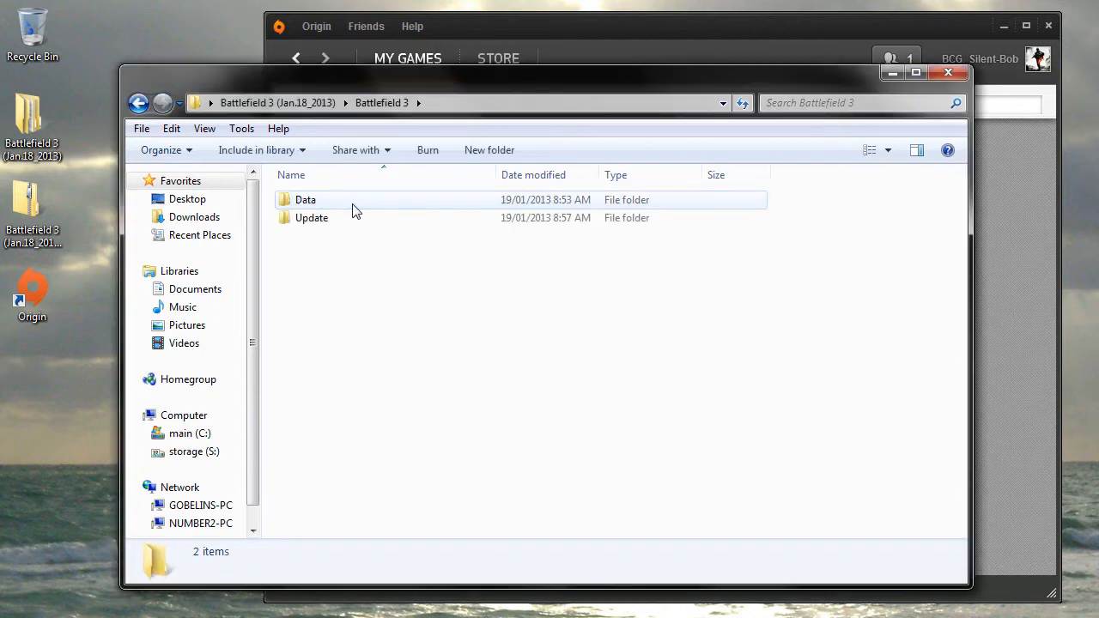
pyautogui.moveTo(322, 221)
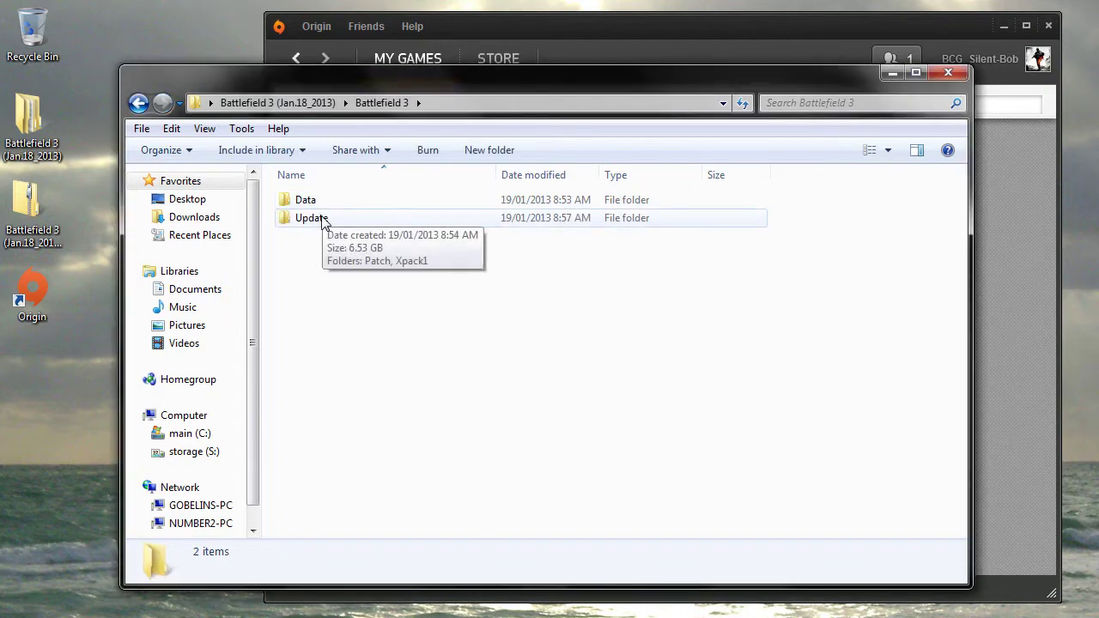
pyautogui.click(139, 102)
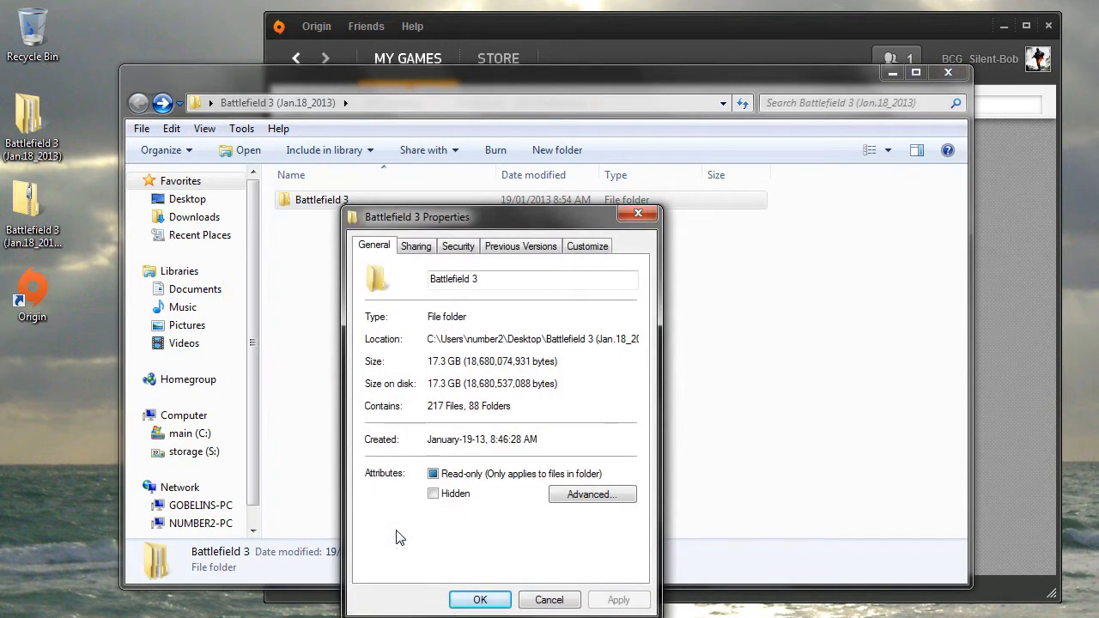
pyautogui.click(549, 600)
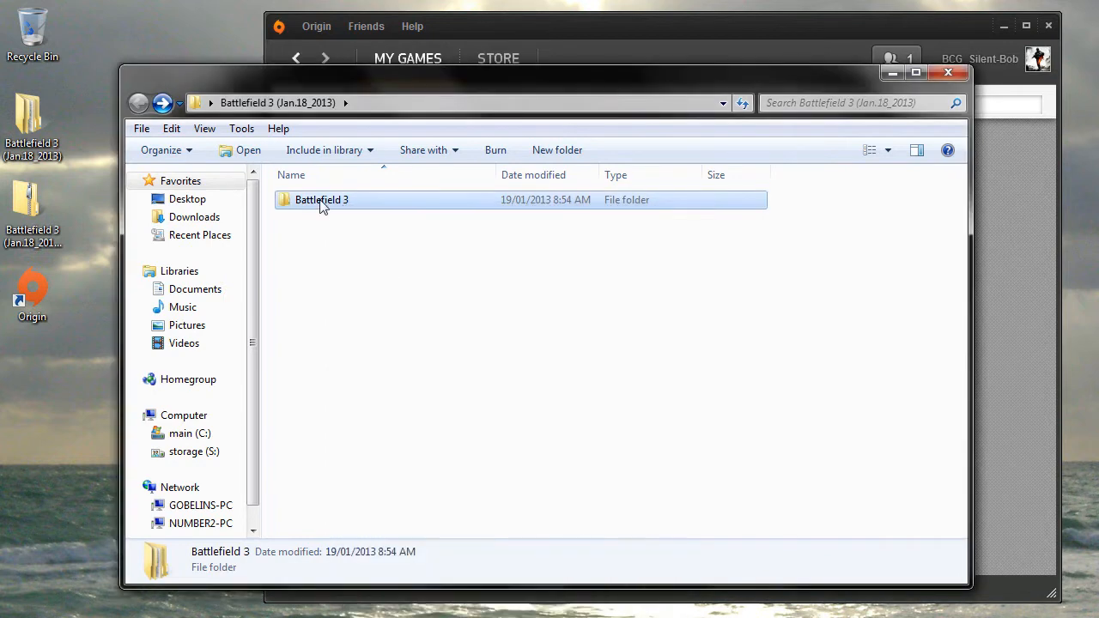
pyautogui.rightClick(321, 199)
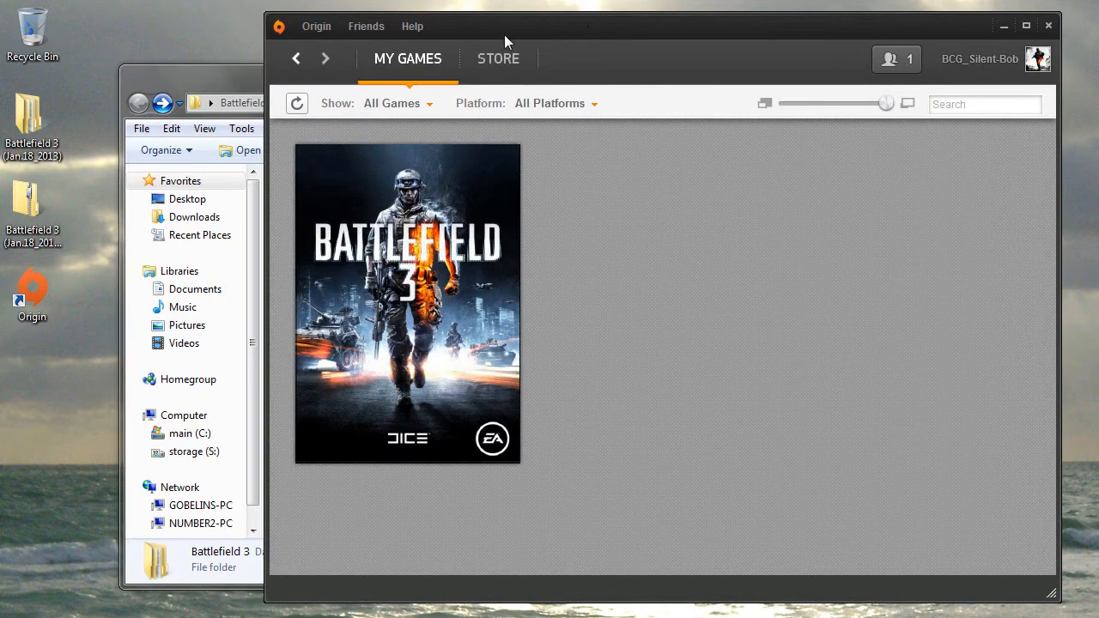
# Open Origin's Application Settings to check games install to C:\Program Files (x86)\Origin Games.
pyautogui.click(316, 25)
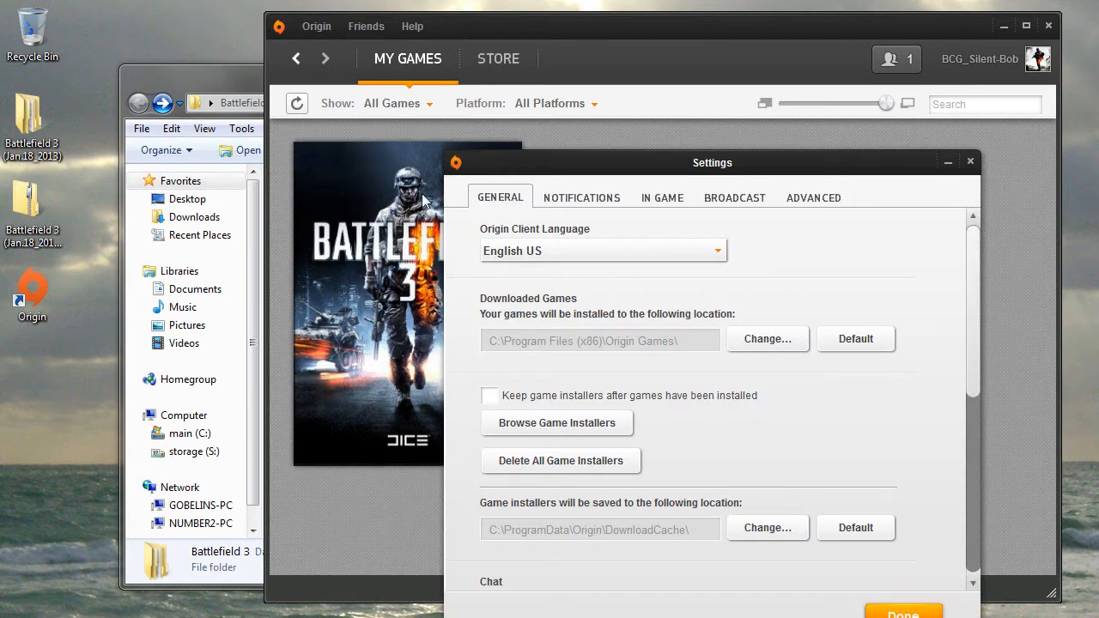
pyautogui.moveTo(615, 334)
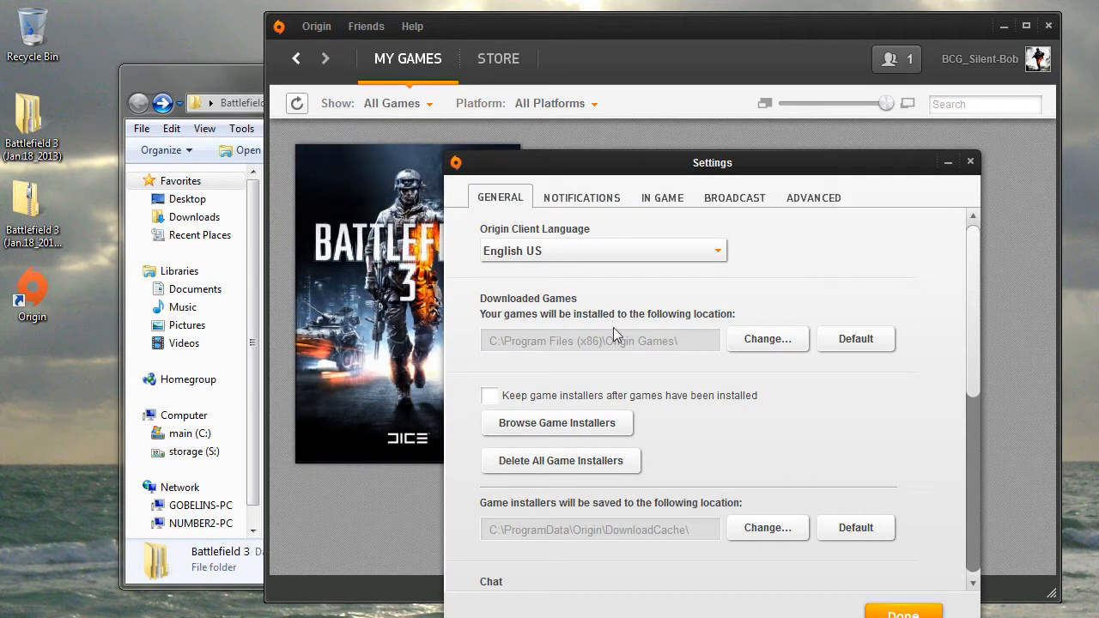
pyautogui.moveTo(669, 348)
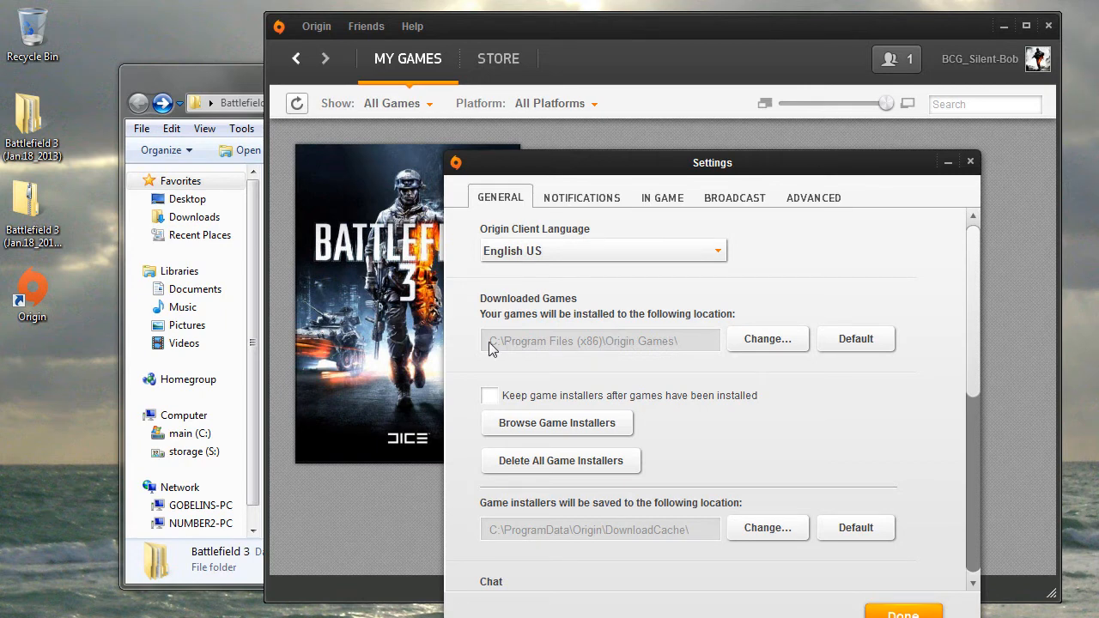
pyautogui.moveTo(571, 352)
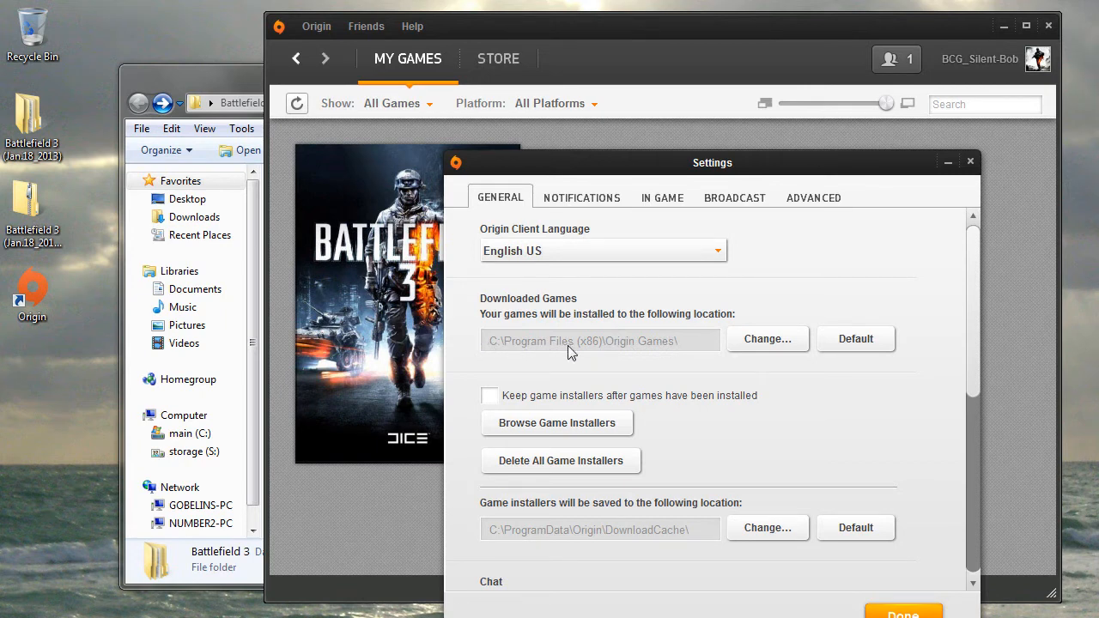
pyautogui.moveTo(594, 354)
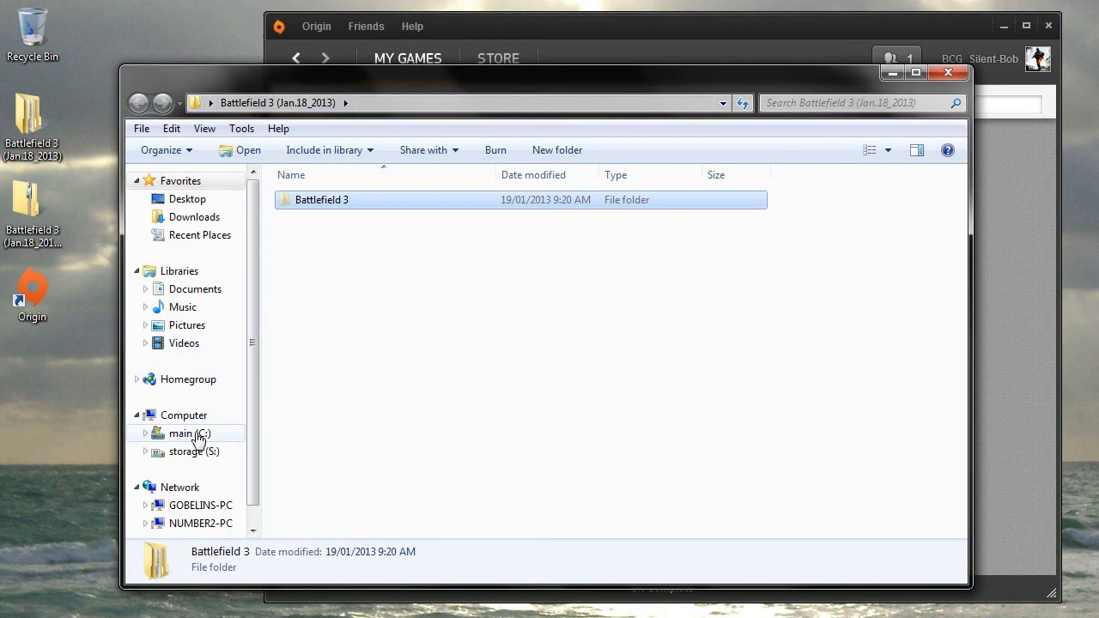
# Paste the Battlefield 3 folder into C:\Program Files (x86)\Origin Games.
pyautogui.click(189, 432)
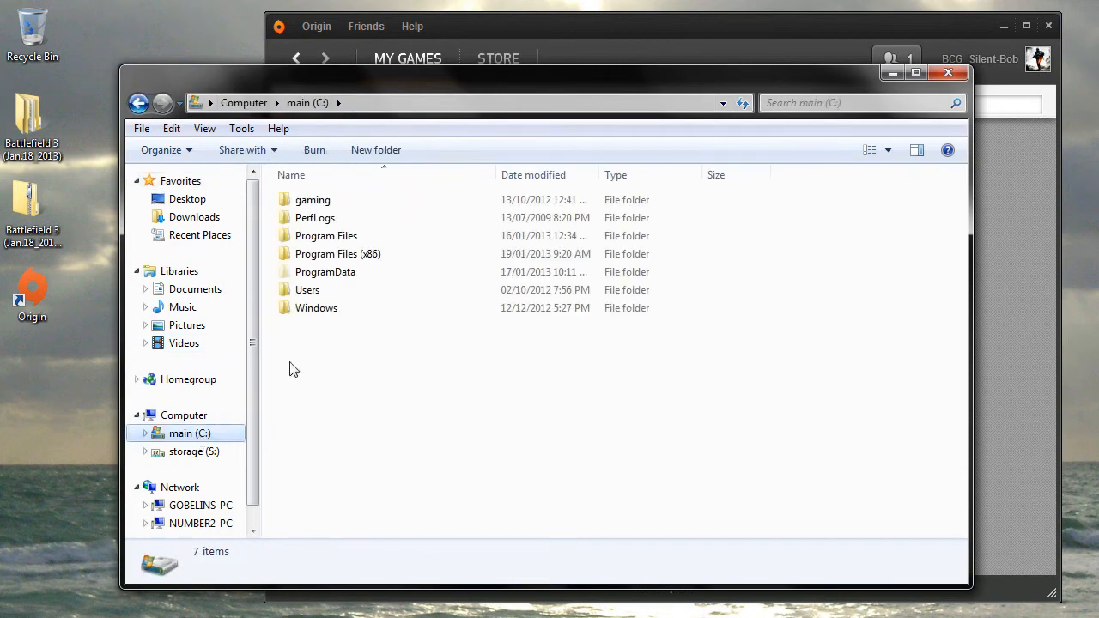
pyautogui.moveTo(374, 260)
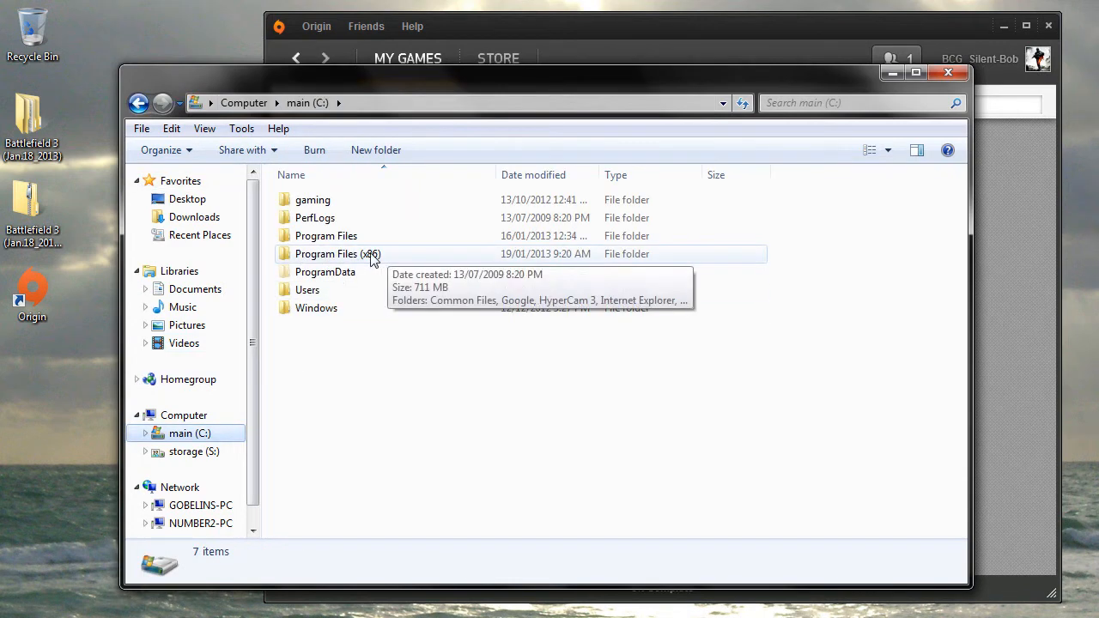
pyautogui.doubleClick(338, 254)
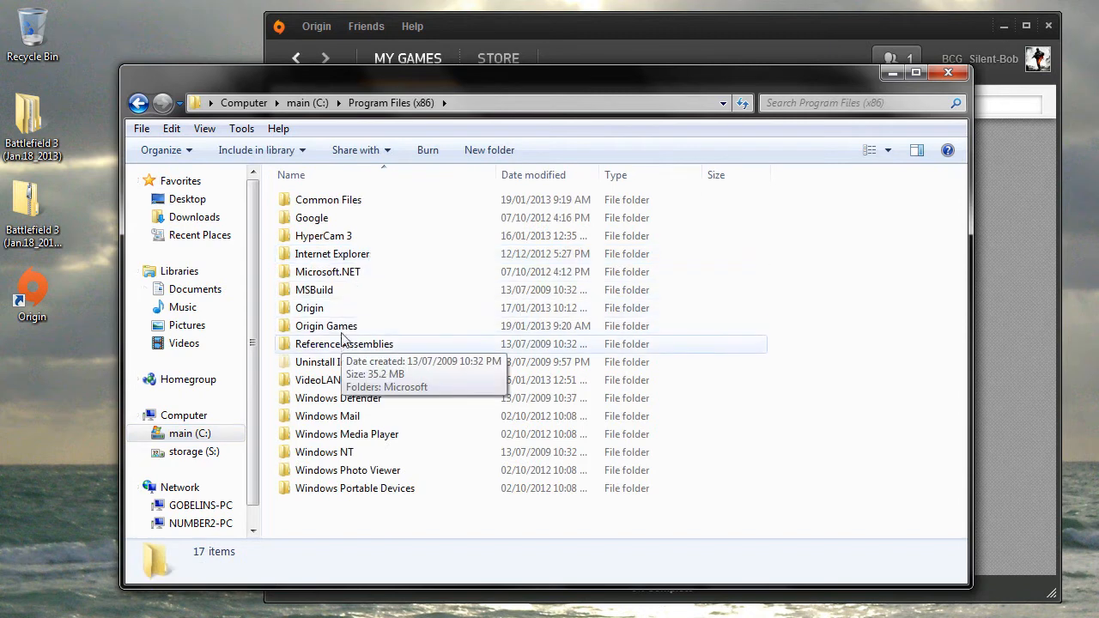
pyautogui.doubleClick(326, 326)
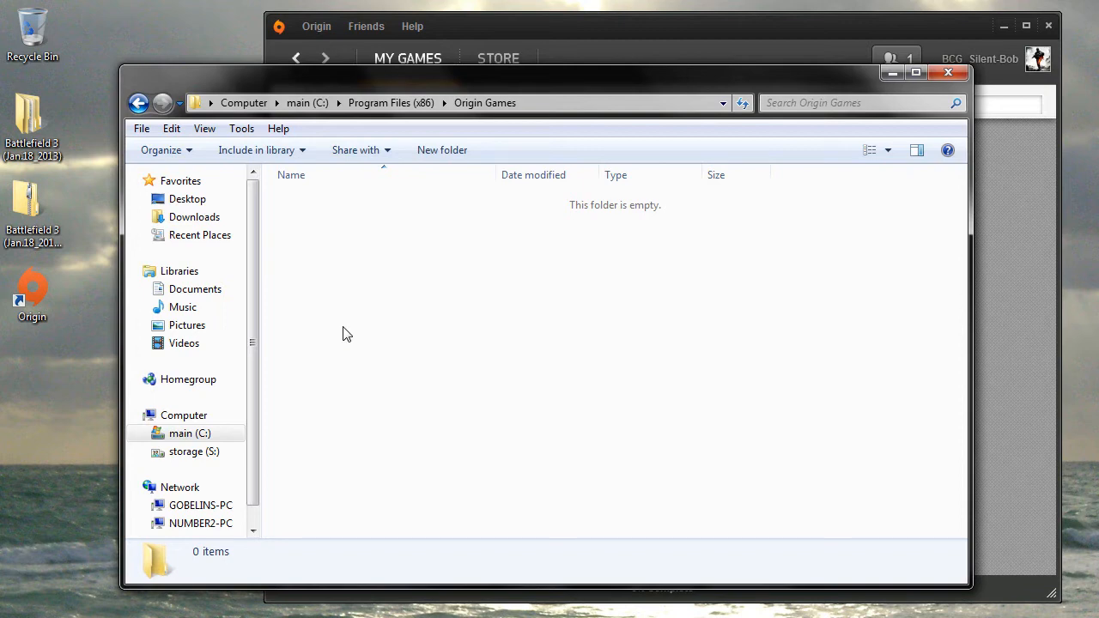
pyautogui.rightClick(347, 333)
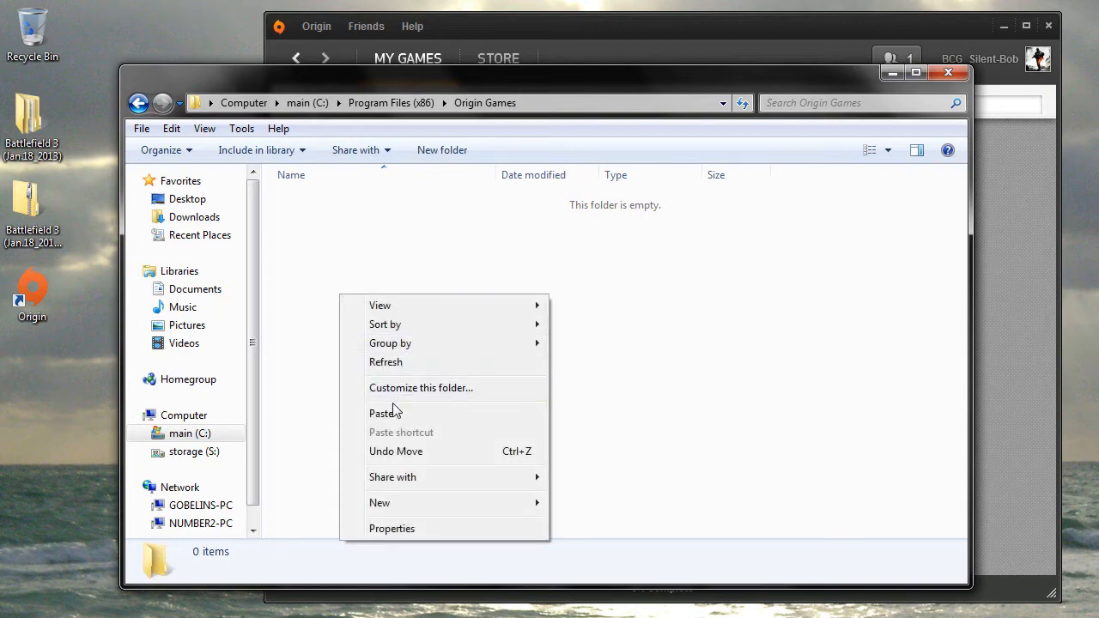
pyautogui.click(383, 413)
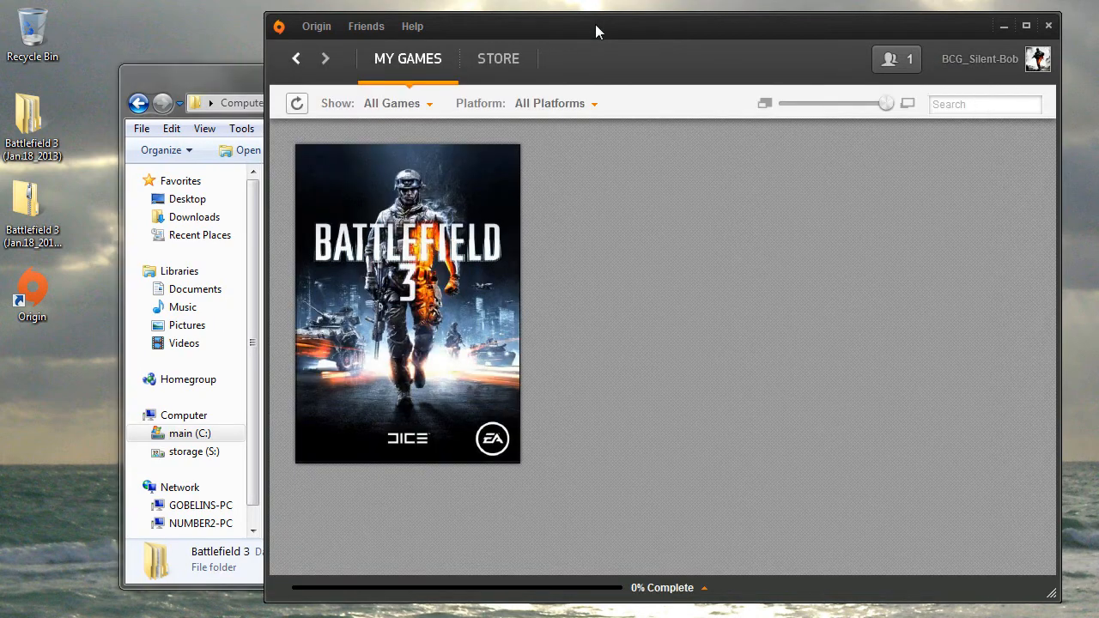
# Download Battlefield 3 from its Origin tile, accepting the license agreements.
pyautogui.click(407, 304)
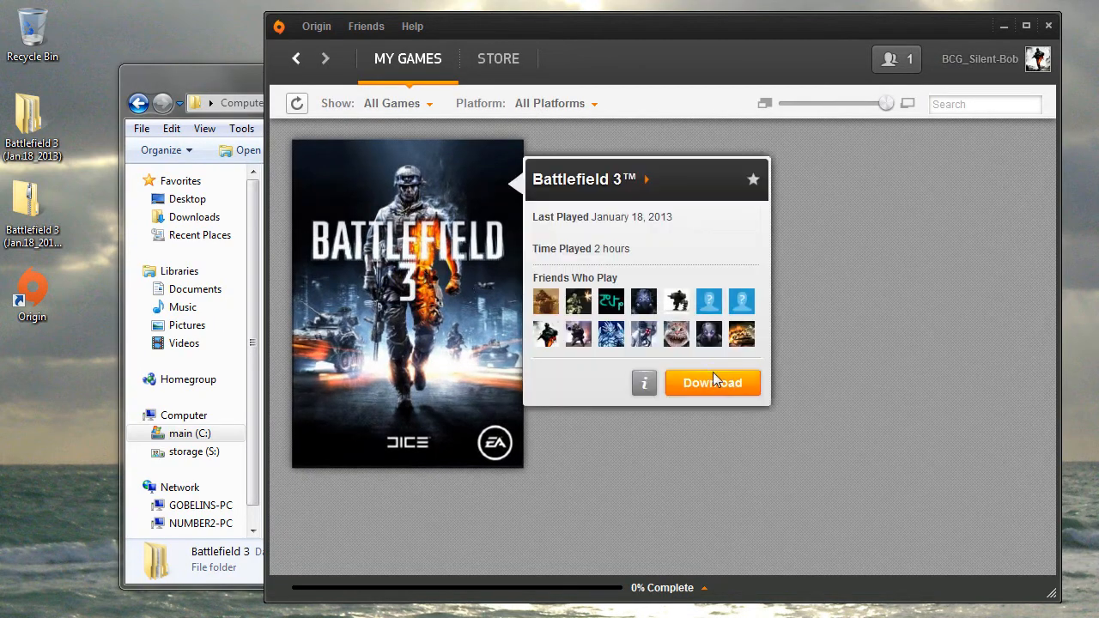
pyautogui.click(712, 383)
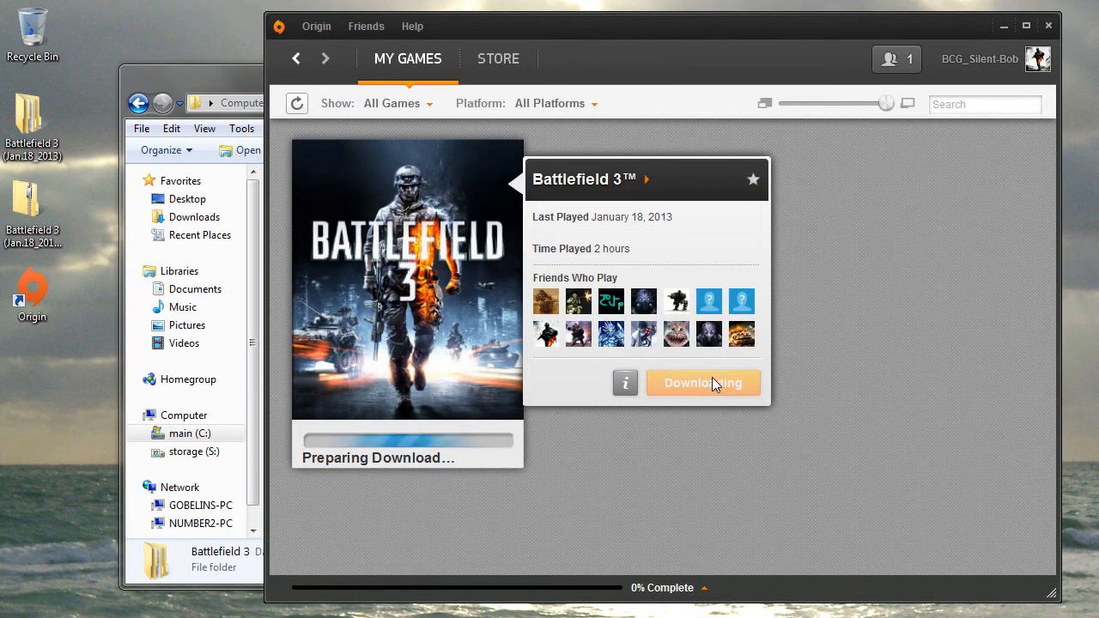
pyautogui.click(702, 383)
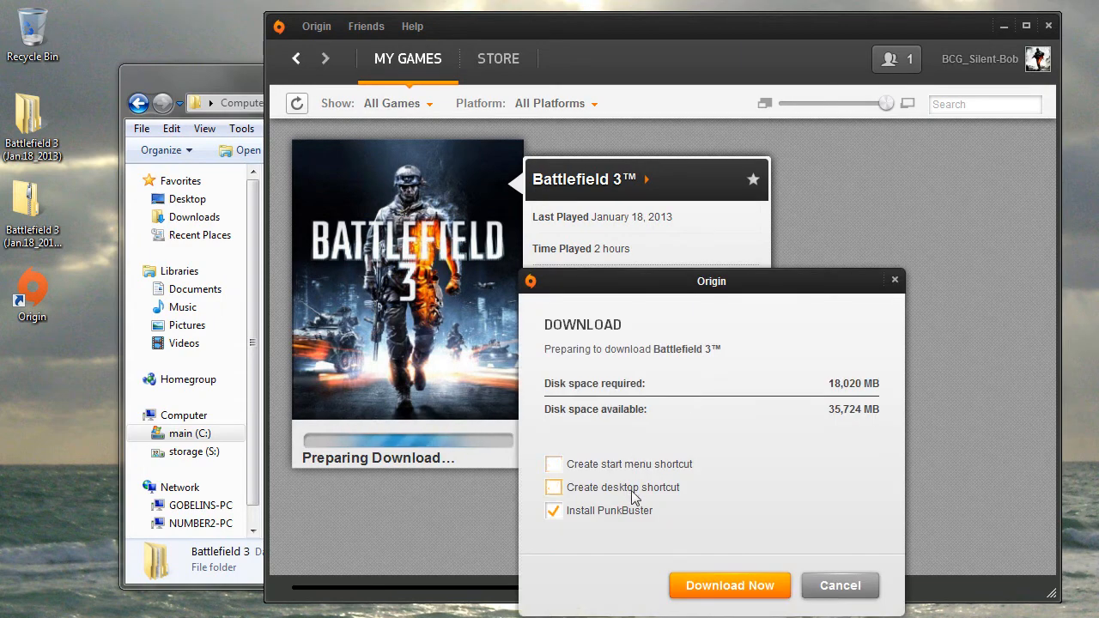
pyautogui.click(729, 585)
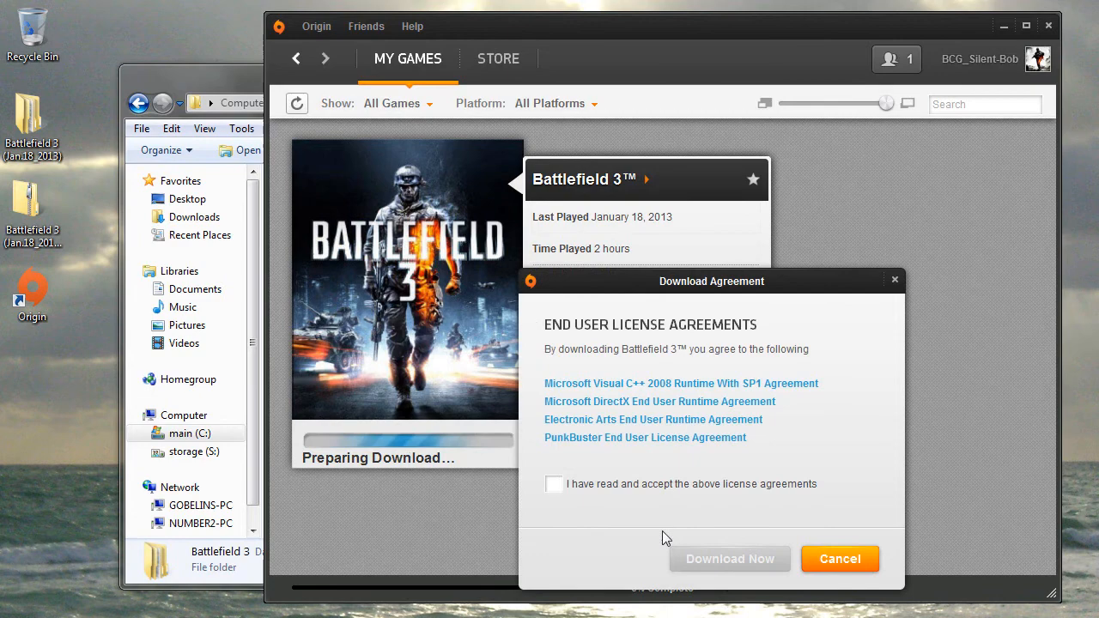
pyautogui.click(554, 485)
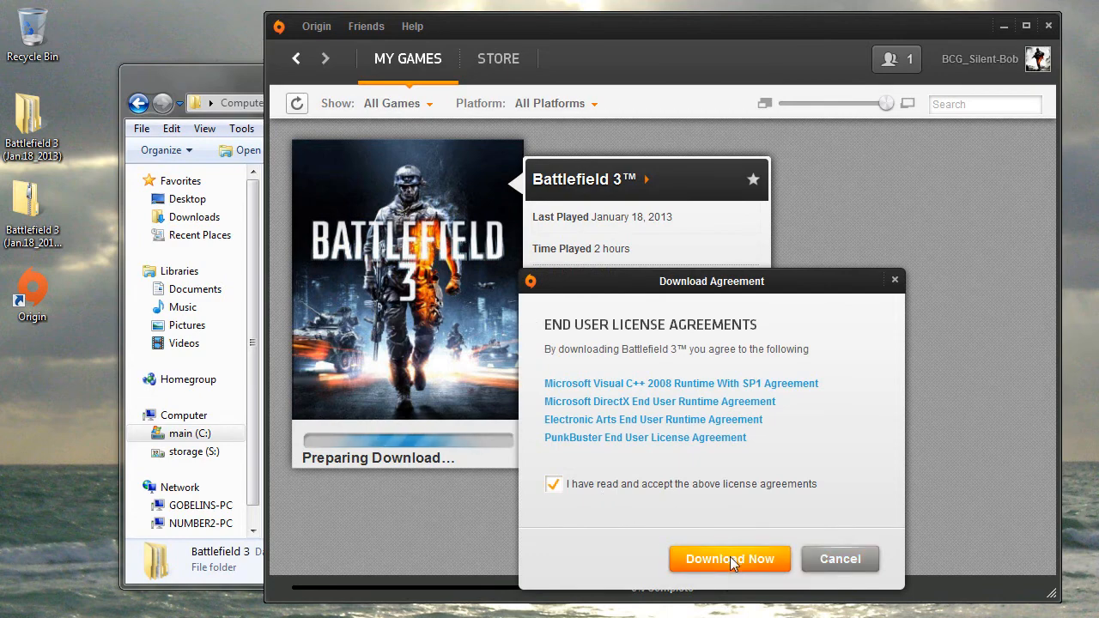
pyautogui.click(729, 559)
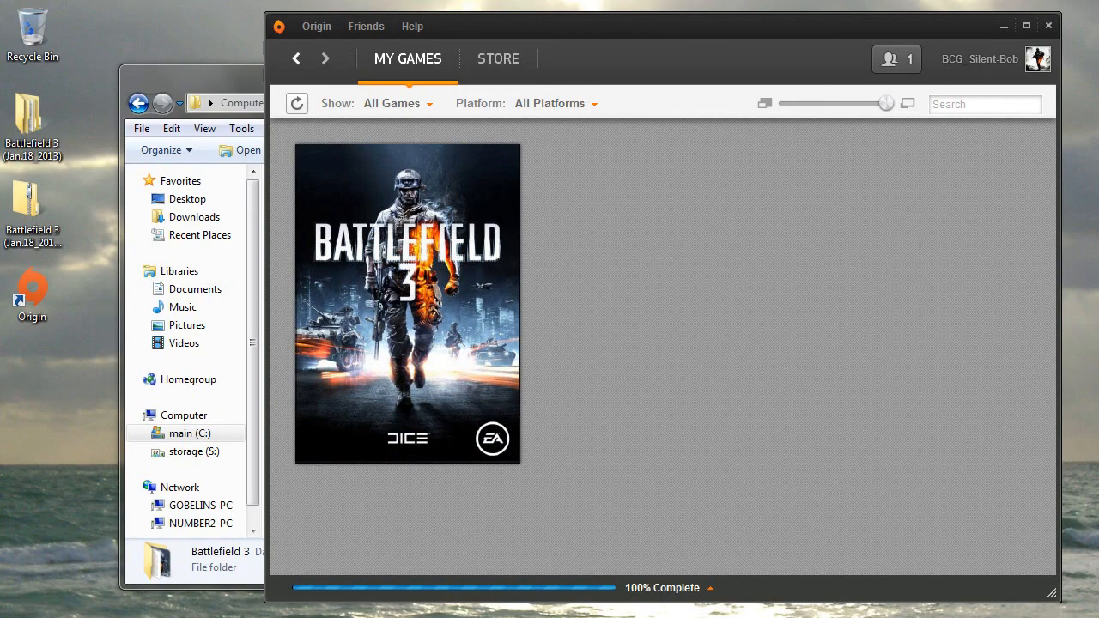
# Open the Battlefield 3 tile at 100% Complete to confirm it offers Play.
pyautogui.click(407, 304)
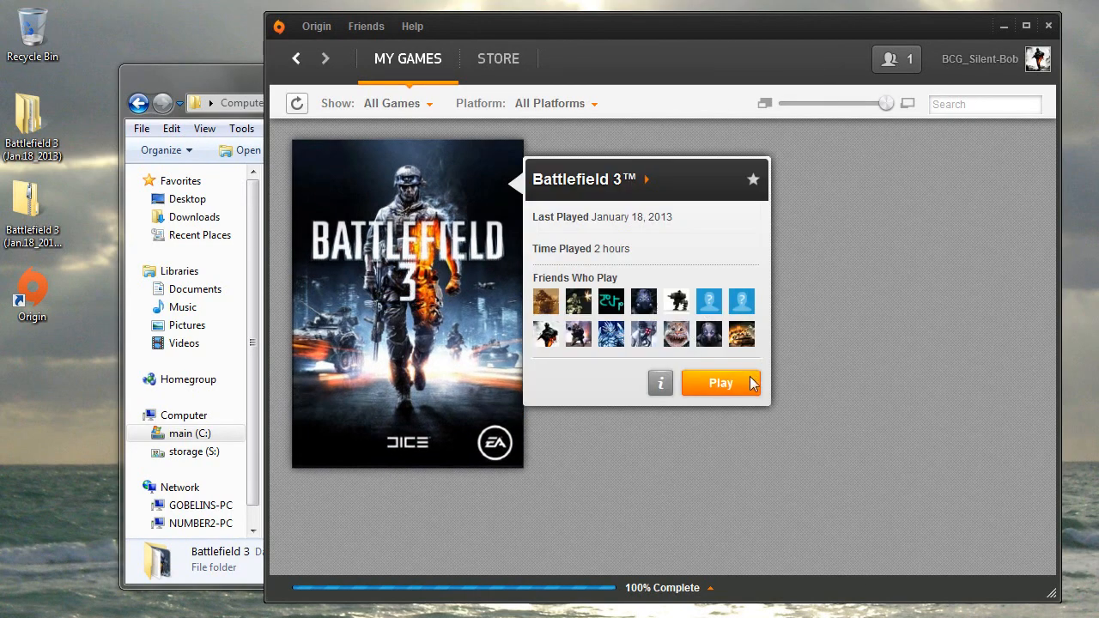